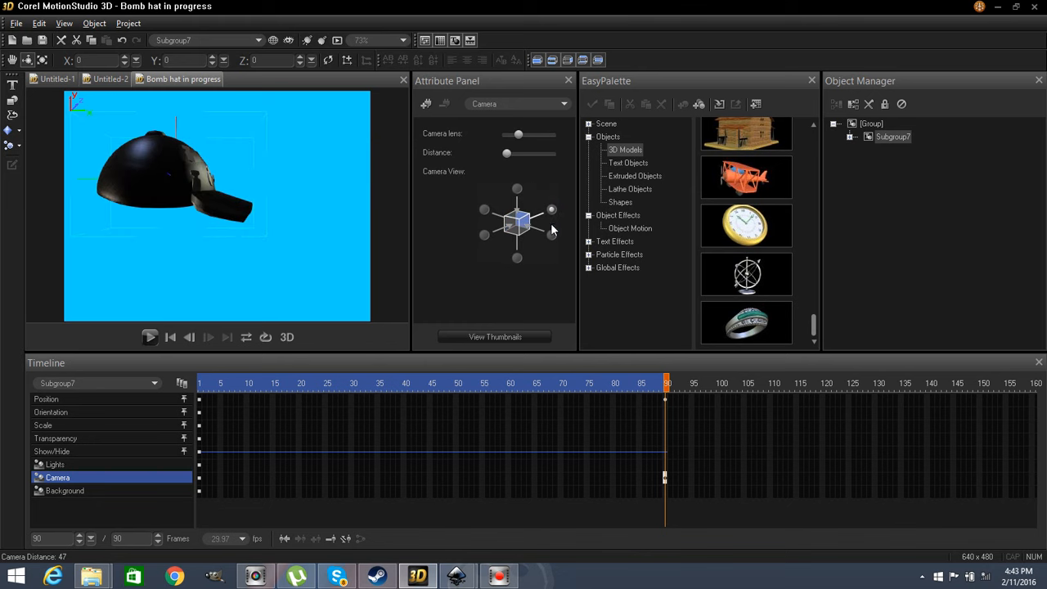
# Swing the camera to the hat's opposite side, then adjust the close-up distance to 24.
pyautogui.click(483, 235)
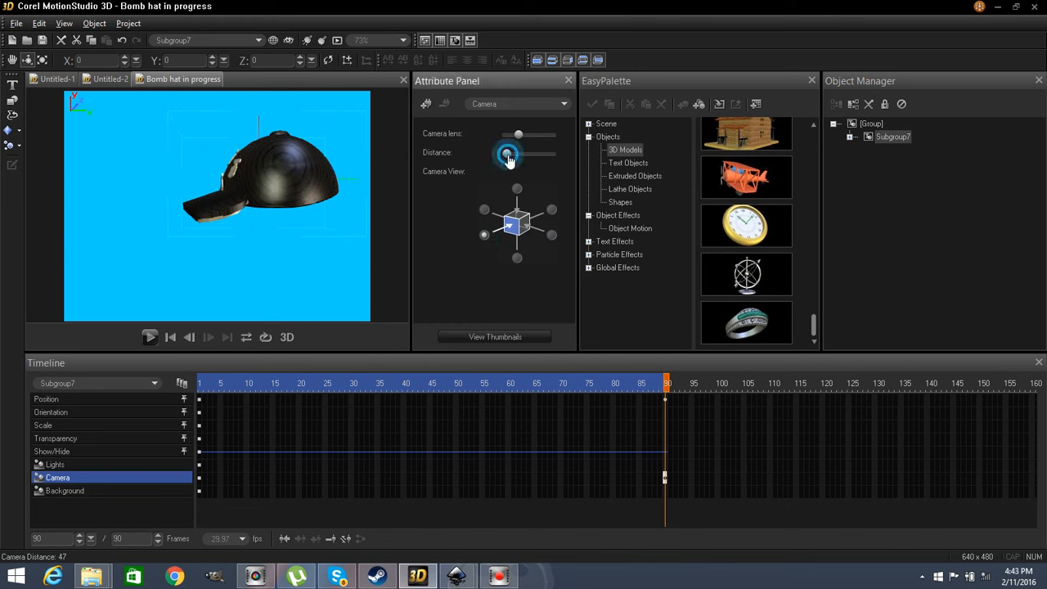
pyautogui.moveTo(507, 153); pyautogui.dragTo(502, 153)
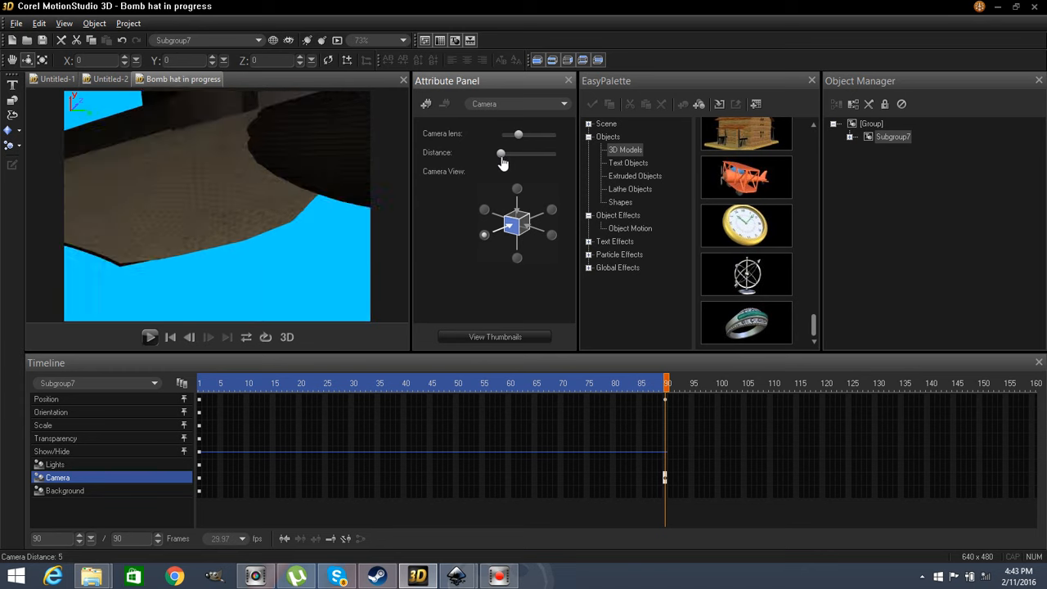
pyautogui.moveTo(500, 153); pyautogui.dragTo(503, 153)
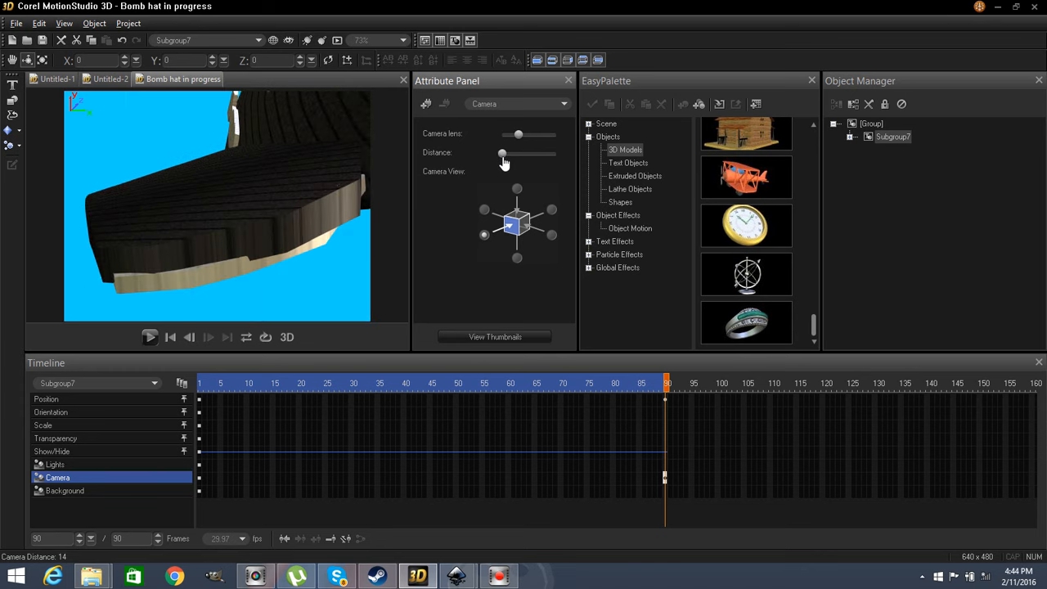
pyautogui.moveTo(501, 154); pyautogui.dragTo(505, 153)
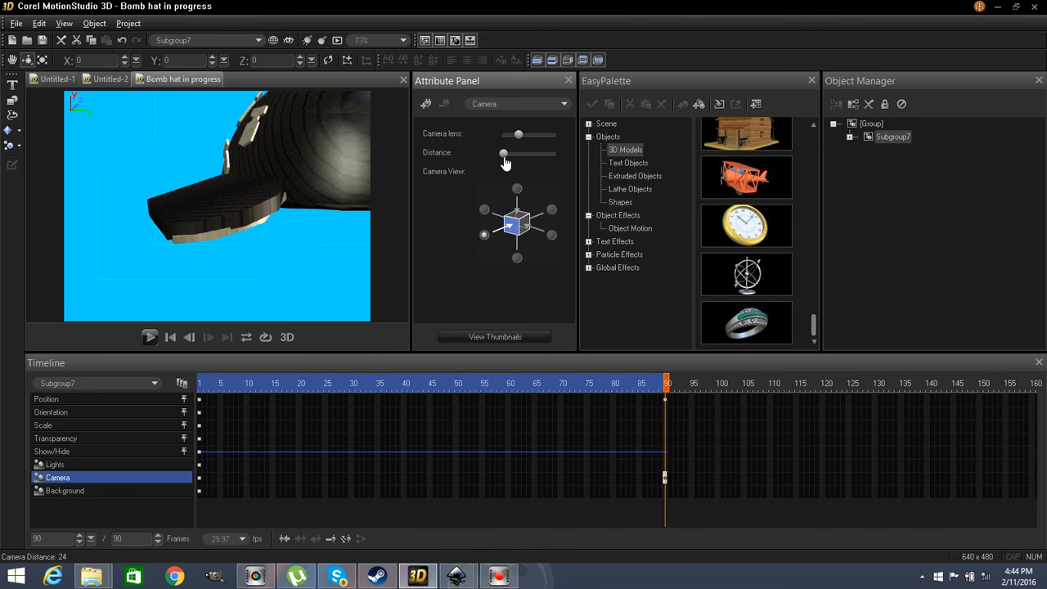
pyautogui.moveTo(487, 215)
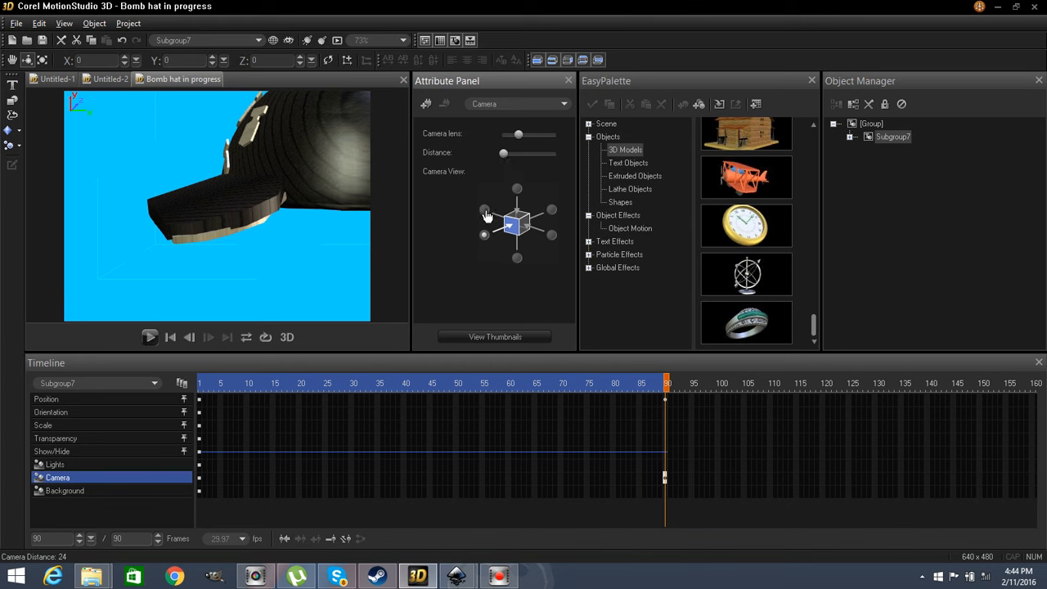
# Swing the camera round to the decorated dome, then view the hat straight from the front.
pyautogui.click(516, 189)
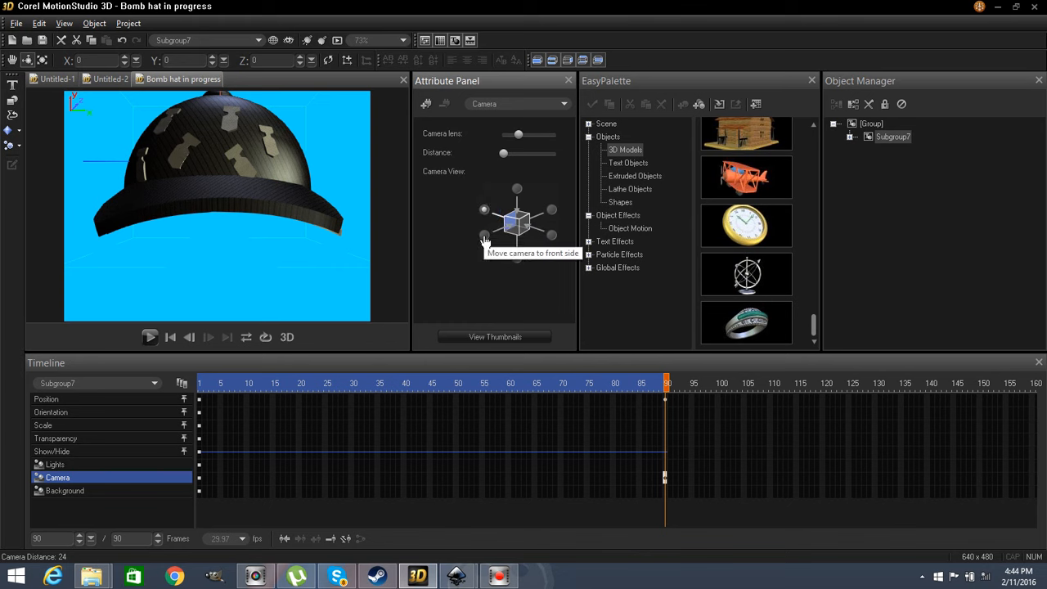
pyautogui.click(484, 236)
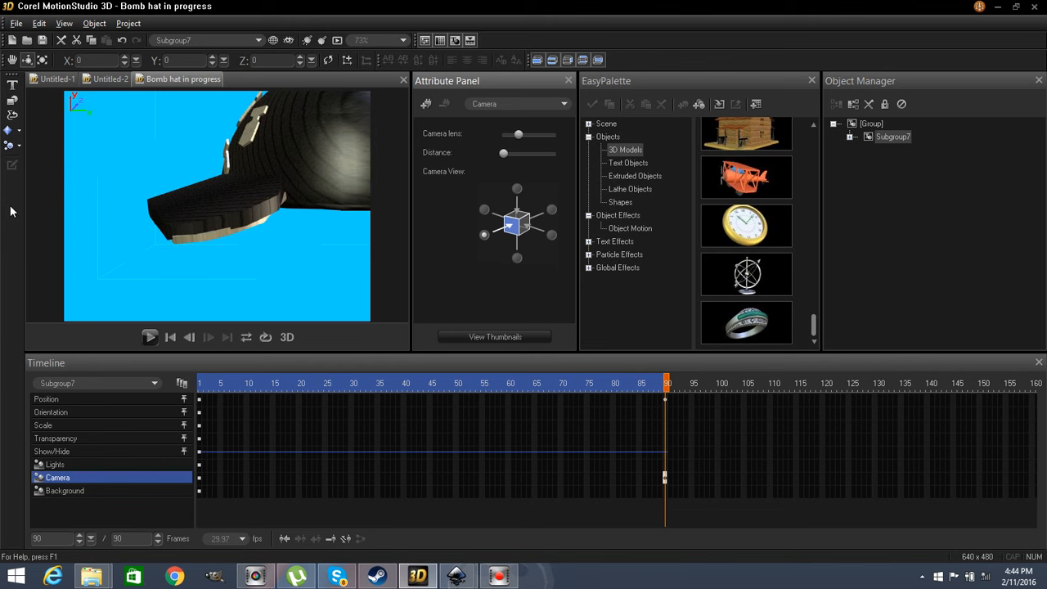
pyautogui.moveTo(273, 194)
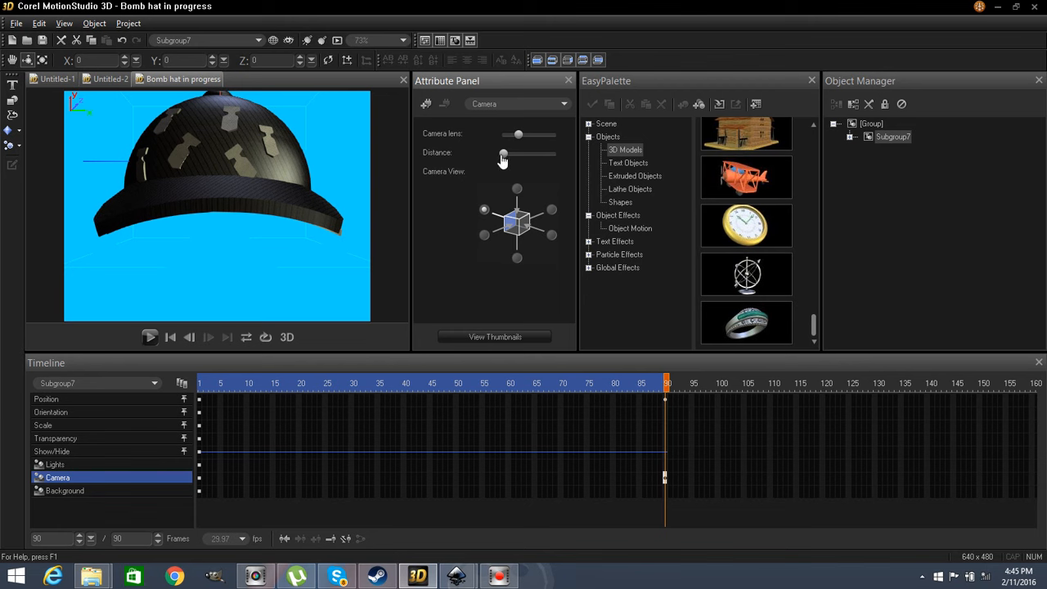
# Drag the camera Distance slider out to 33 to frame the whole front of the hat.
pyautogui.moveTo(504, 155); pyautogui.dragTo(503, 156)
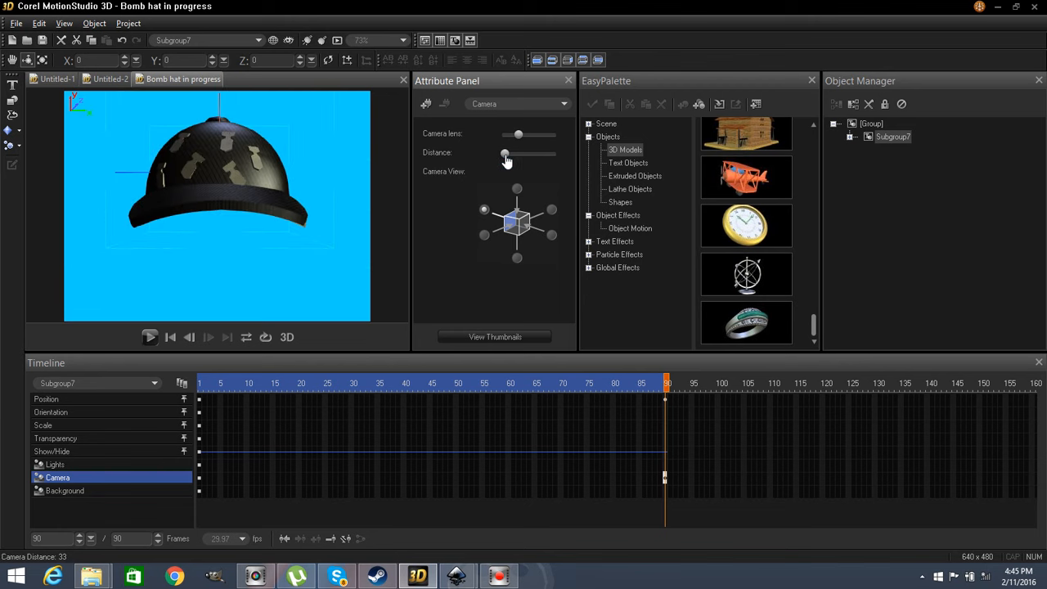